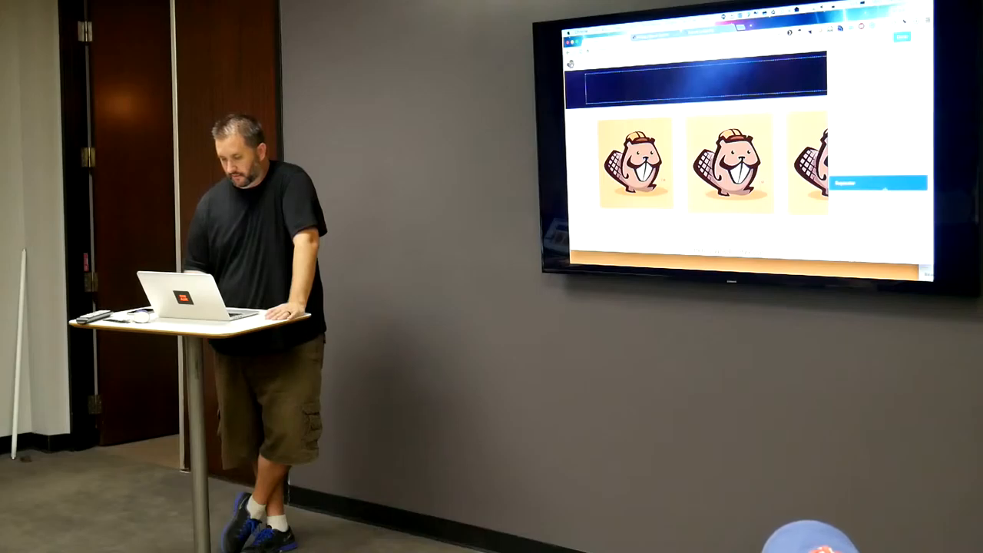
scroll(down, 3)
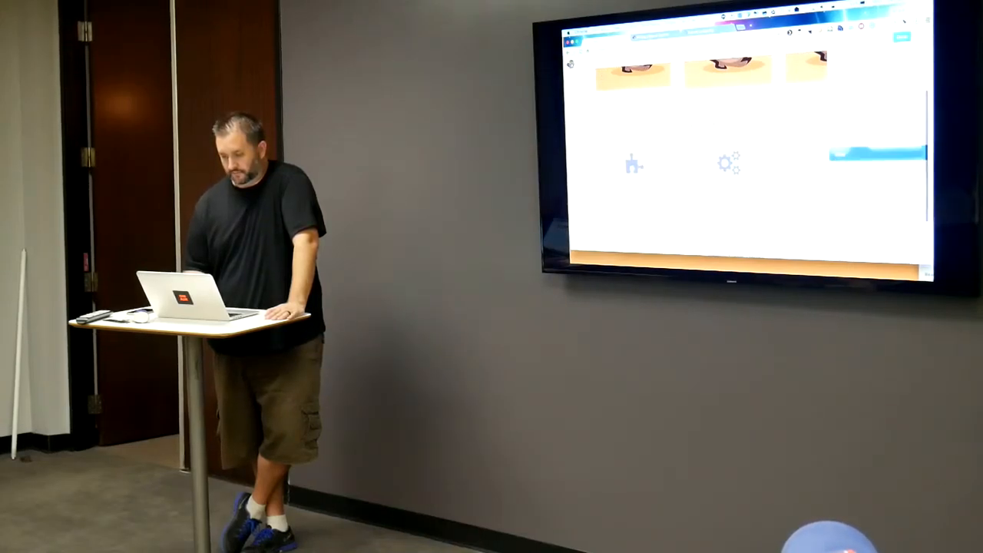